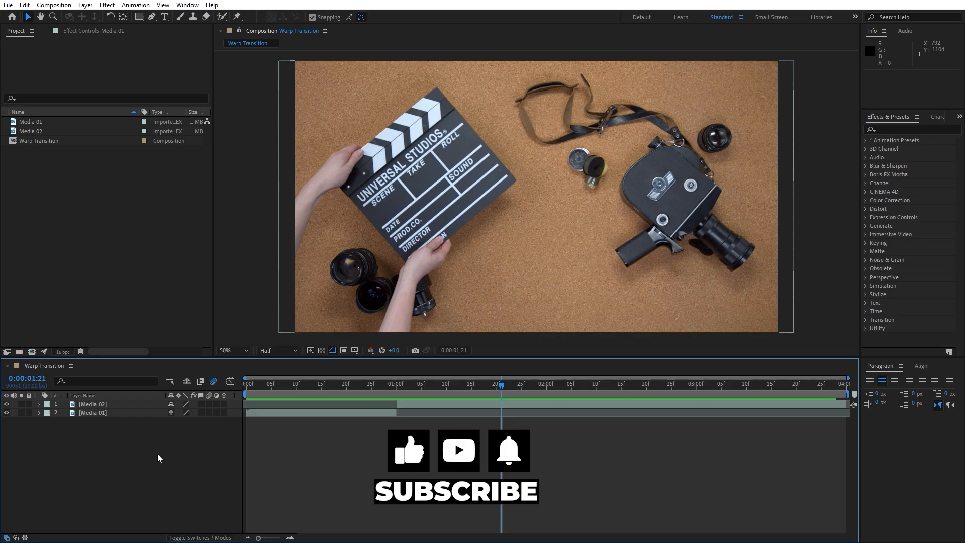
# Step: Scrub the footage across the cut and create a new adjustment layer
pyautogui.moveTo(501, 384); pyautogui.dragTo(346, 384)
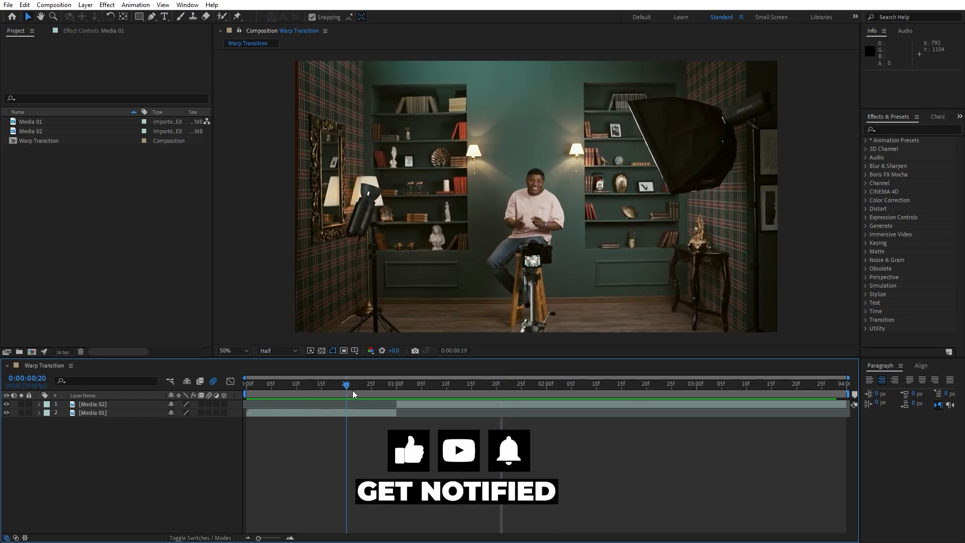
pyautogui.moveTo(346, 384); pyautogui.dragTo(311, 384)
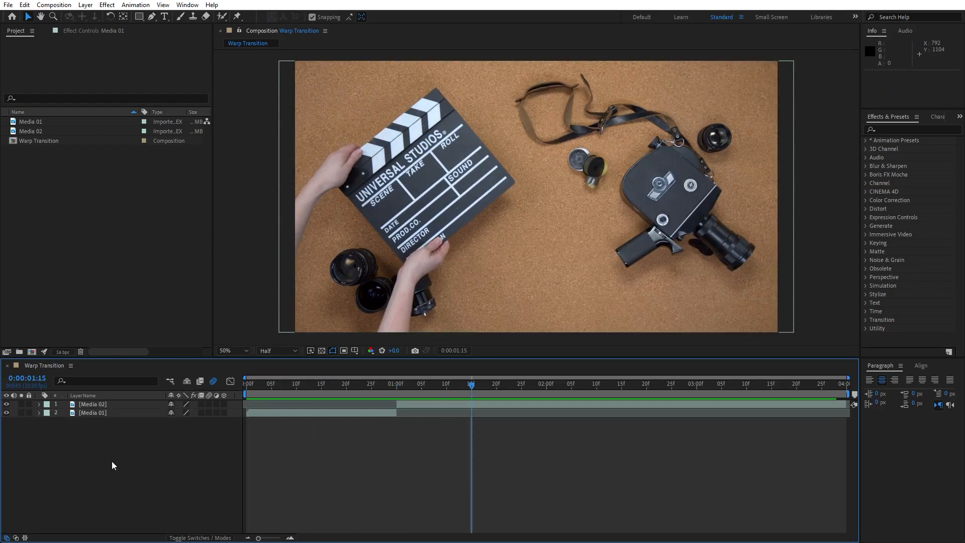
pyautogui.rightClick(113, 466)
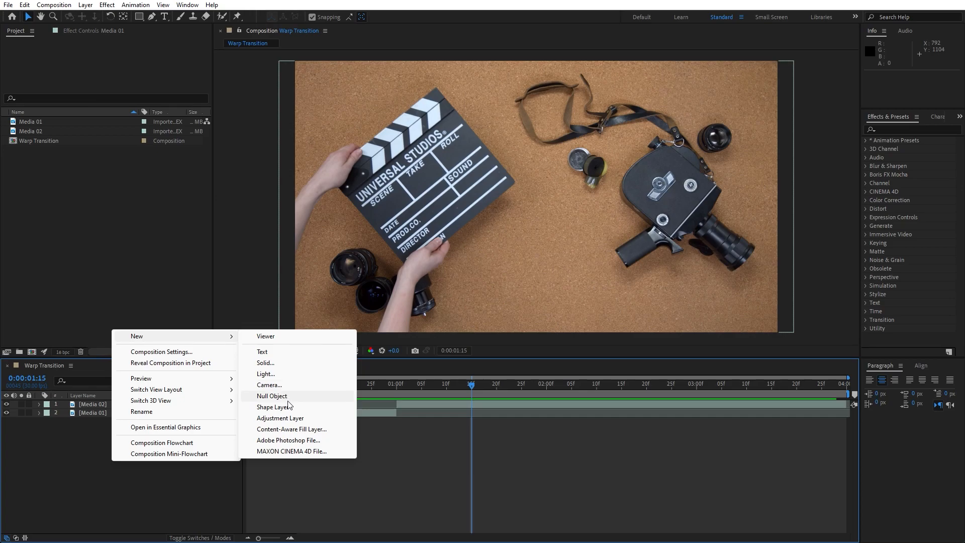
pyautogui.click(280, 418)
pyautogui.write('Motion Tile')
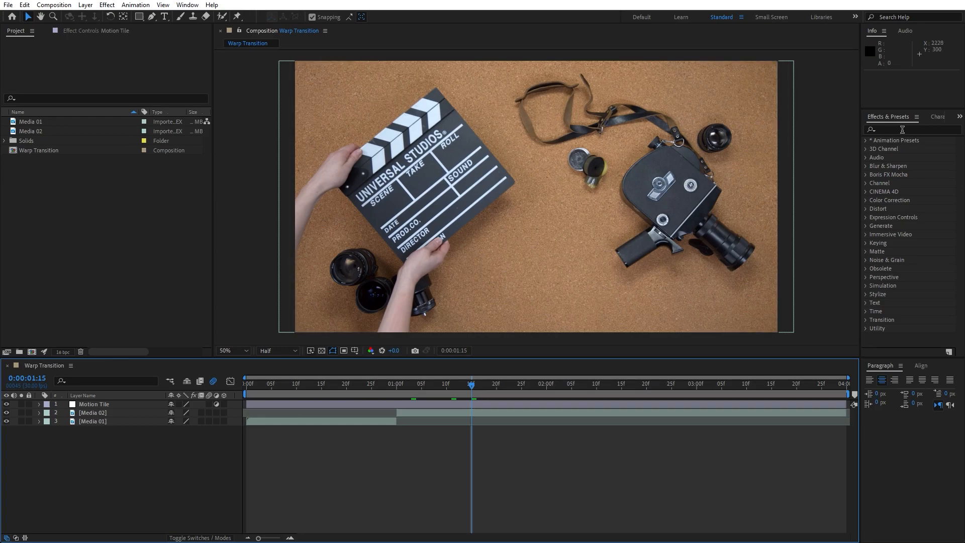
# Step: Name the layer Motion Tile and apply the Motion Tile and Transform effects
pyautogui.click(187, 5)
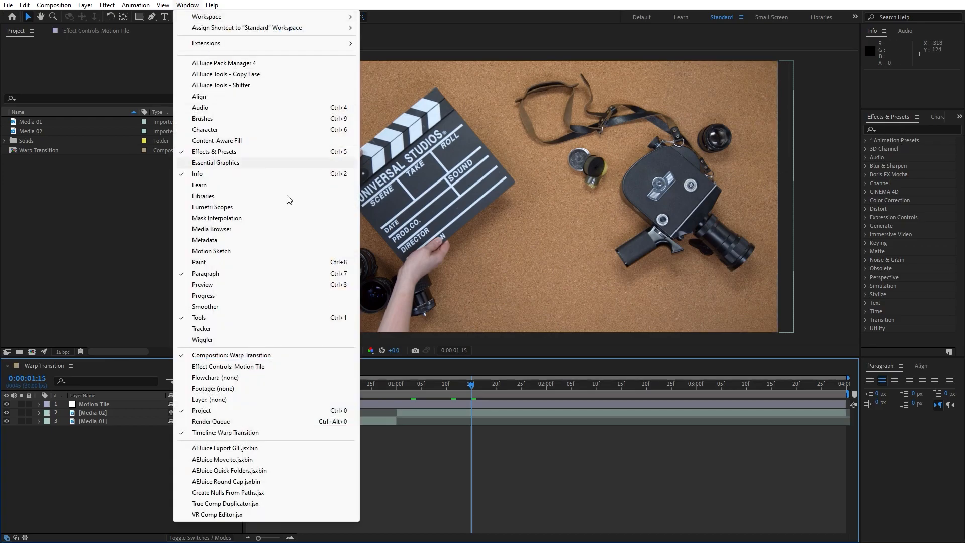
pyautogui.moveTo(215, 156)
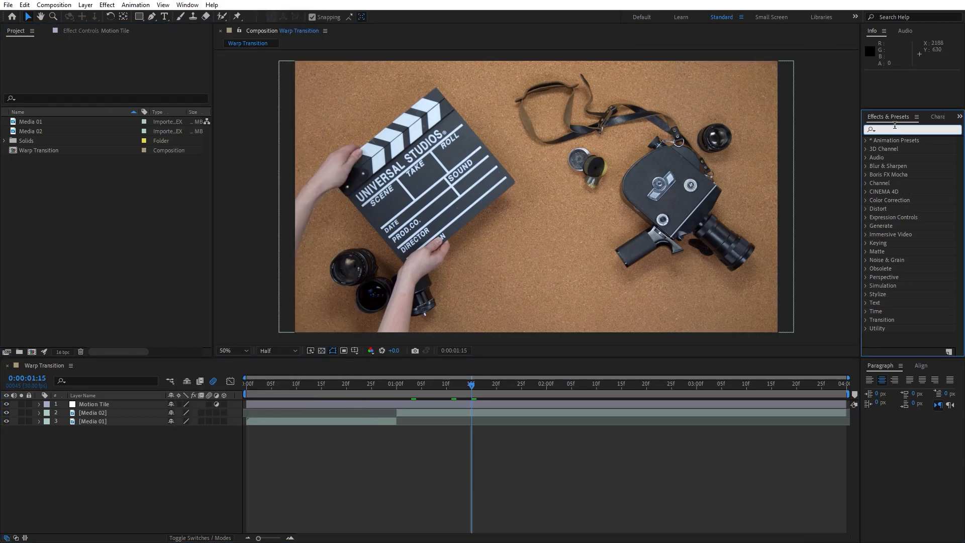
pyautogui.write('motion t')
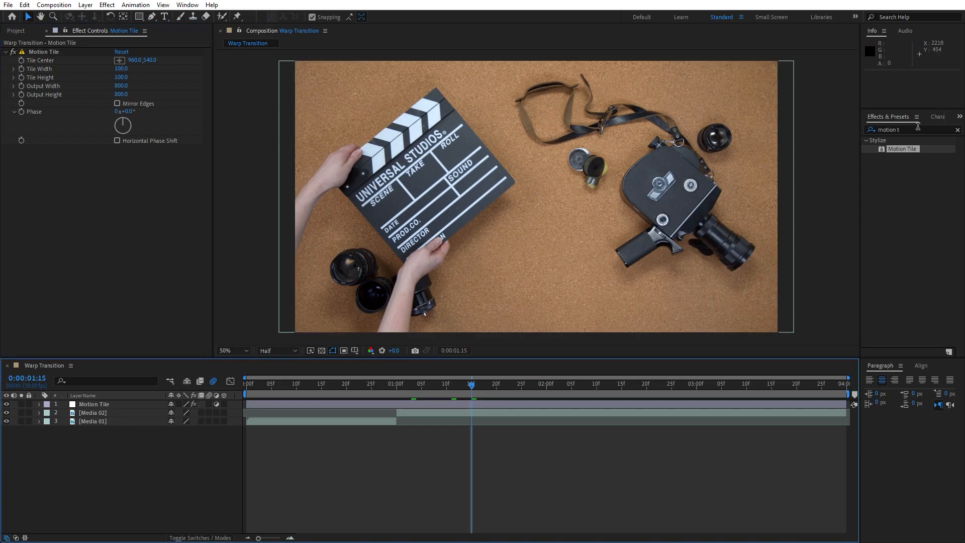
pyautogui.write('trans')
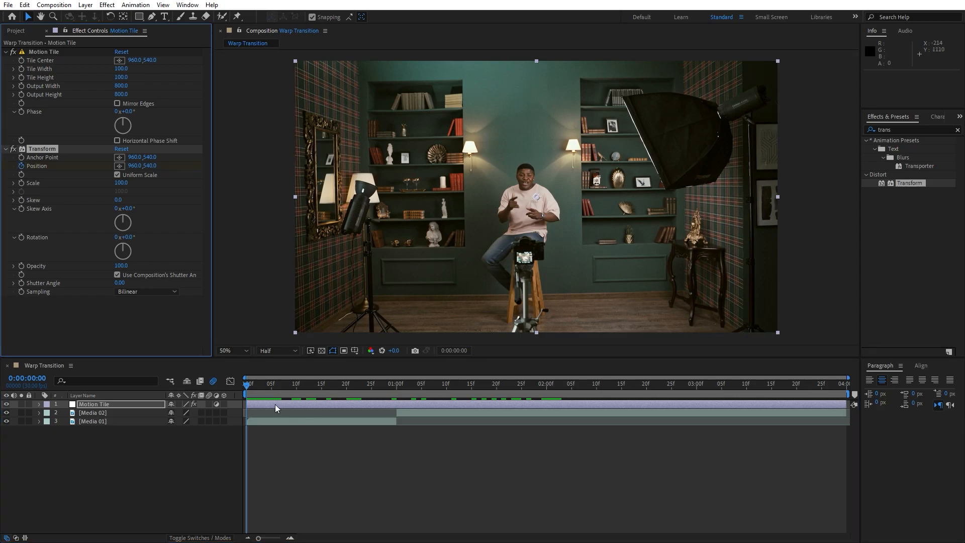
# Step: Keyframe Transform Position at 0s and 2s, easy-ease the keyframes and sharpen the speed curve
pyautogui.click(546, 391)
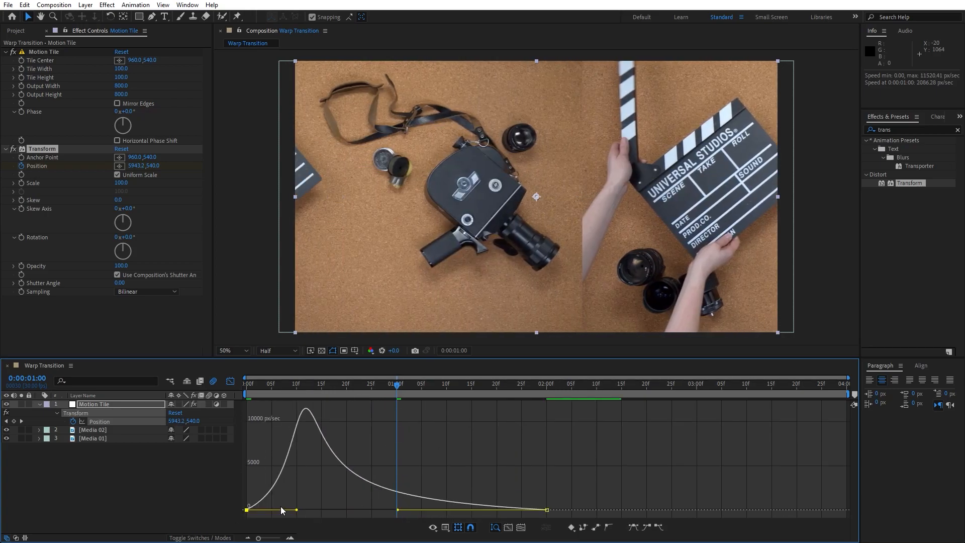
pyautogui.moveTo(290, 509); pyautogui.dragTo(392, 511)
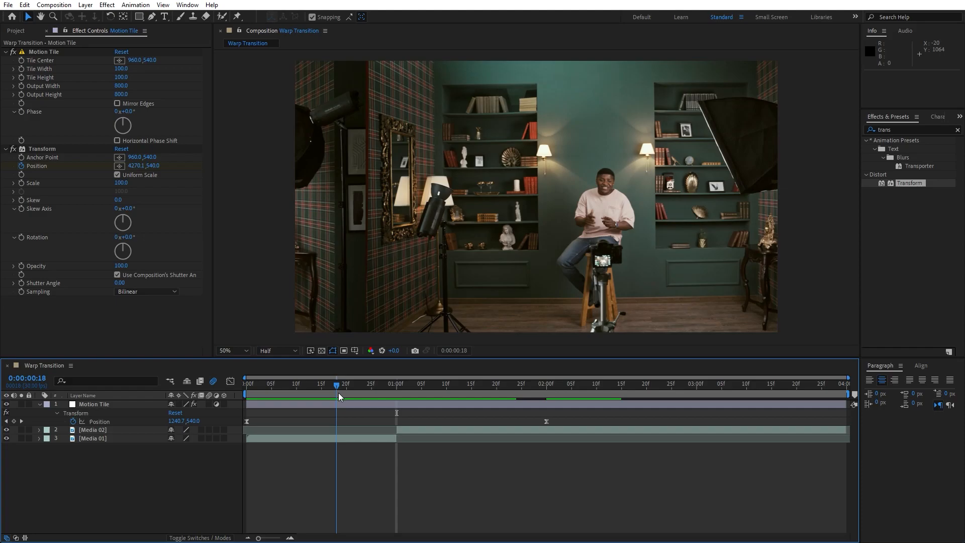
# Step: Scrub through the sliding transition, then add a new adjustment layer and search for Warp
pyautogui.click(421, 384)
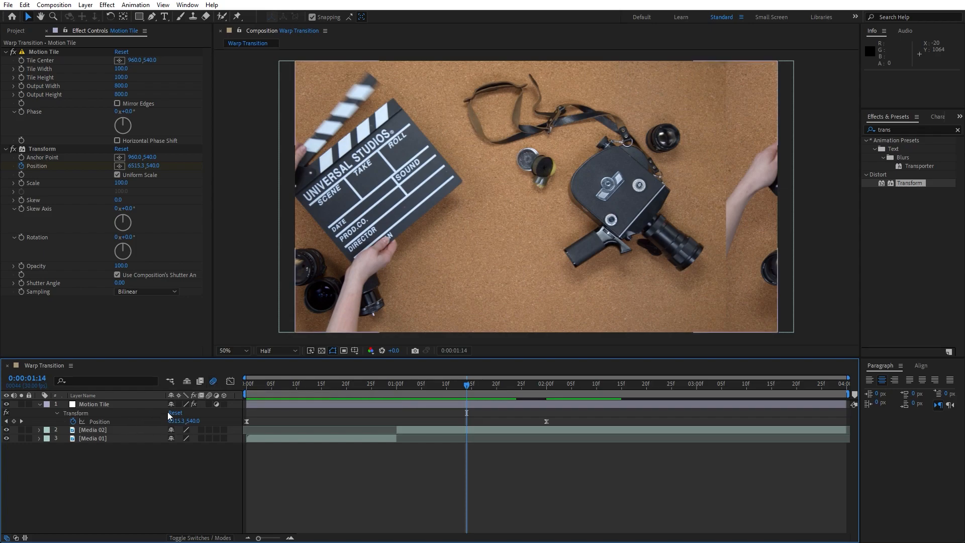
pyautogui.click(94, 404)
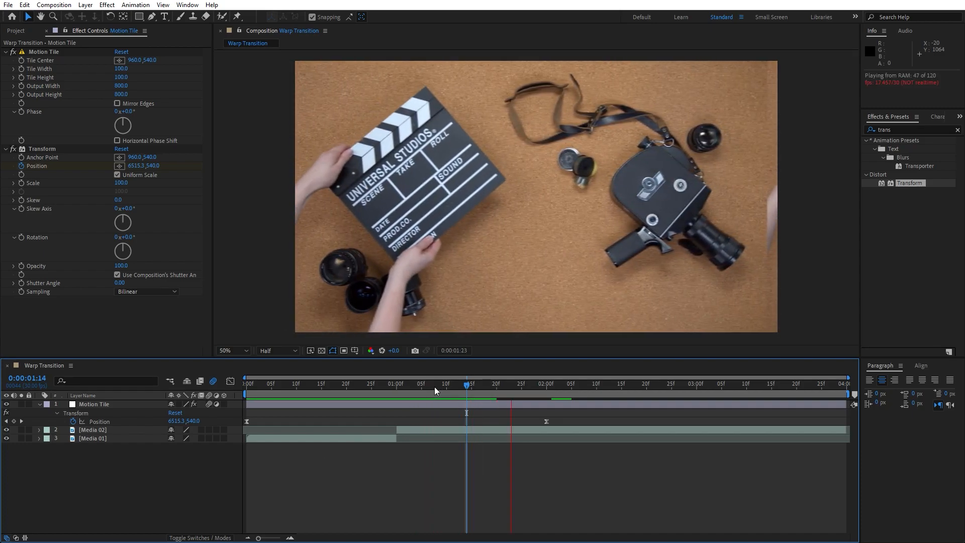
pyautogui.click(312, 383)
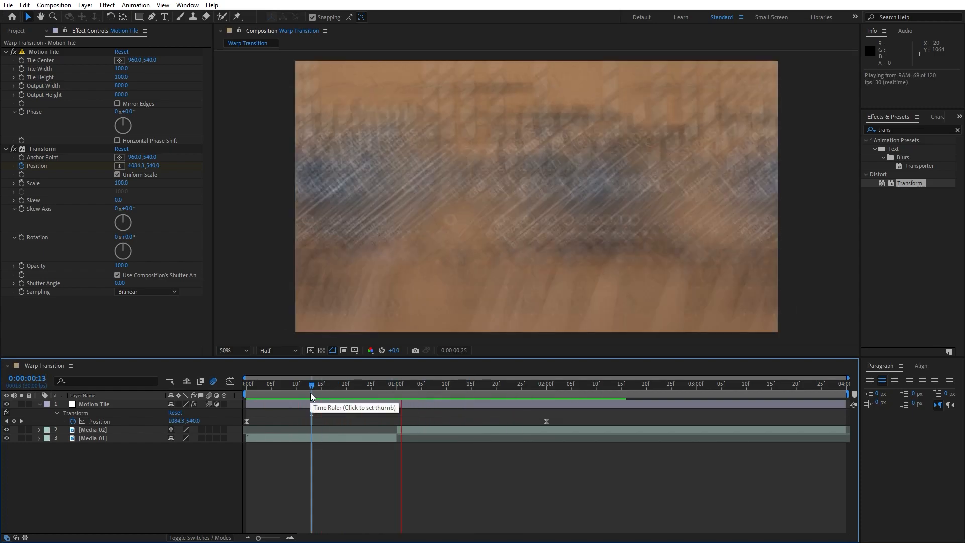
pyautogui.click(588, 387)
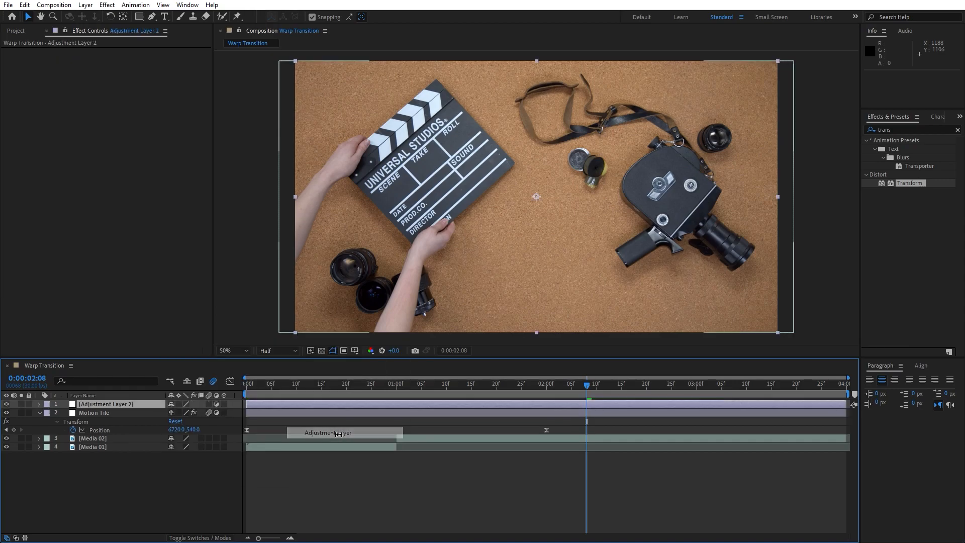
pyautogui.write('Warp')
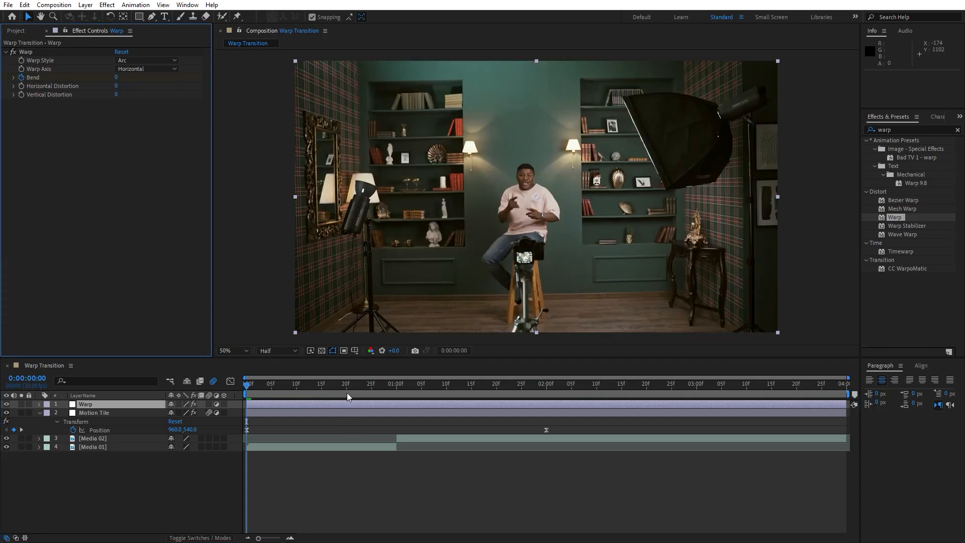
# Step: Set the Warp Style to Twist and keyframe Bend at 0s, 1s and 2s
pyautogui.click(396, 384)
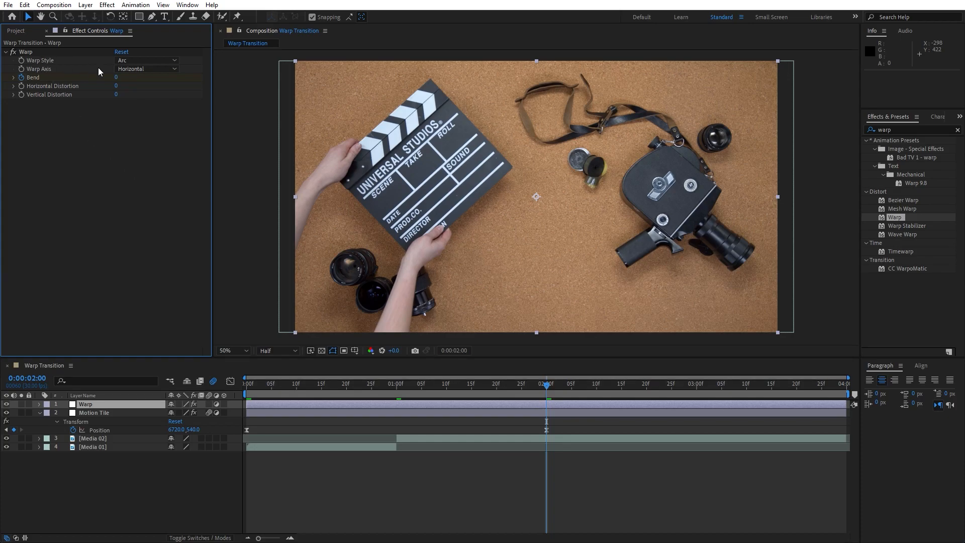
pyautogui.click(145, 61)
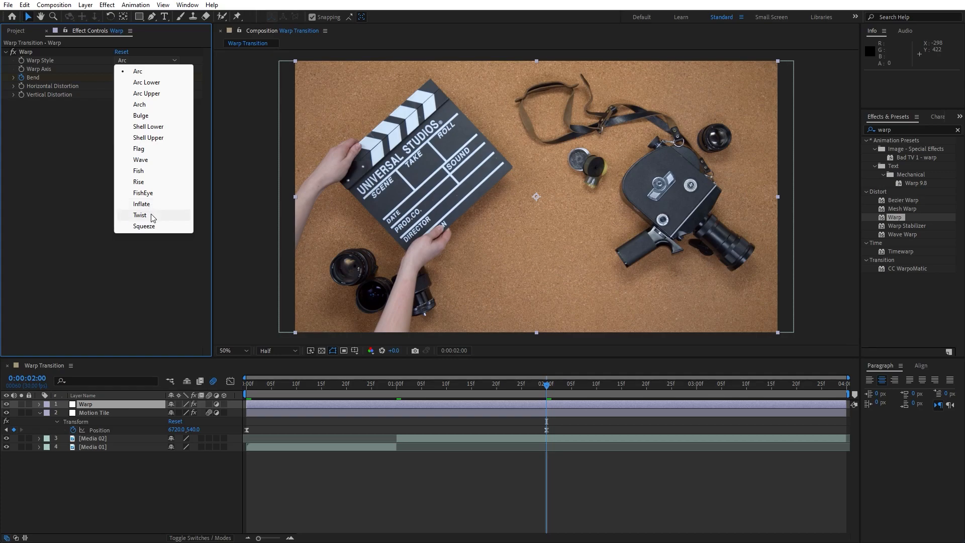
pyautogui.click(139, 215)
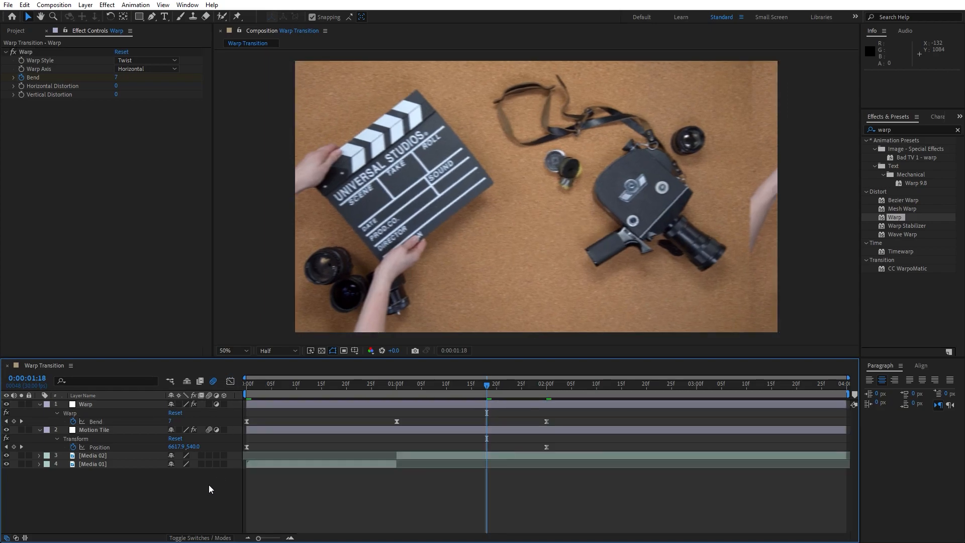
# Step: Apply the Exposure effect to an adjustment layer named Exposure, then go to mid-transition
pyautogui.press('Space')
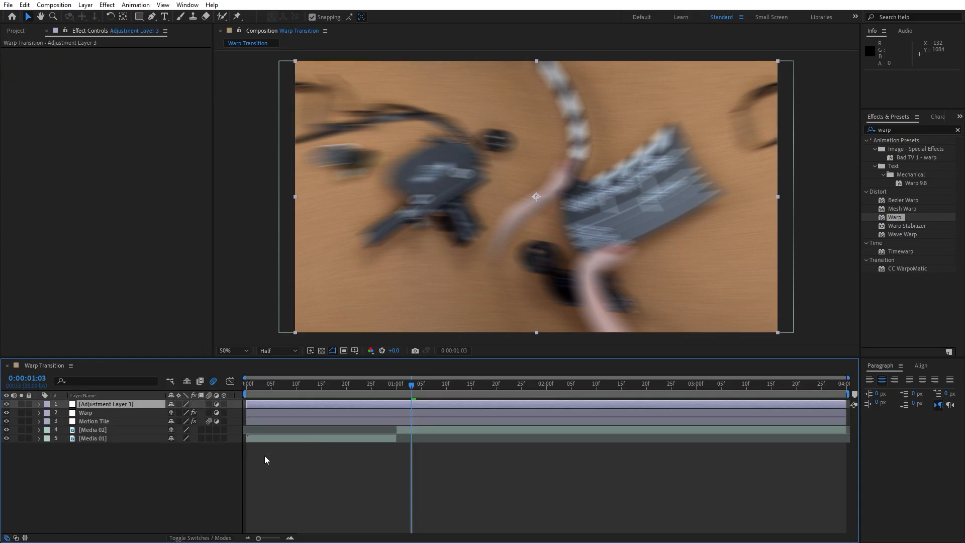
pyautogui.write('Exposure')
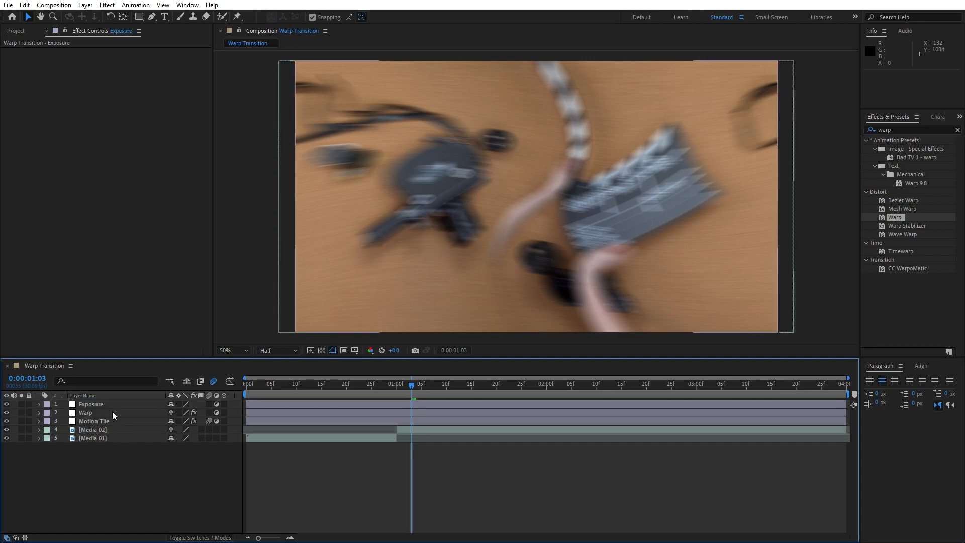
pyautogui.click(91, 404)
pyautogui.write('expos')
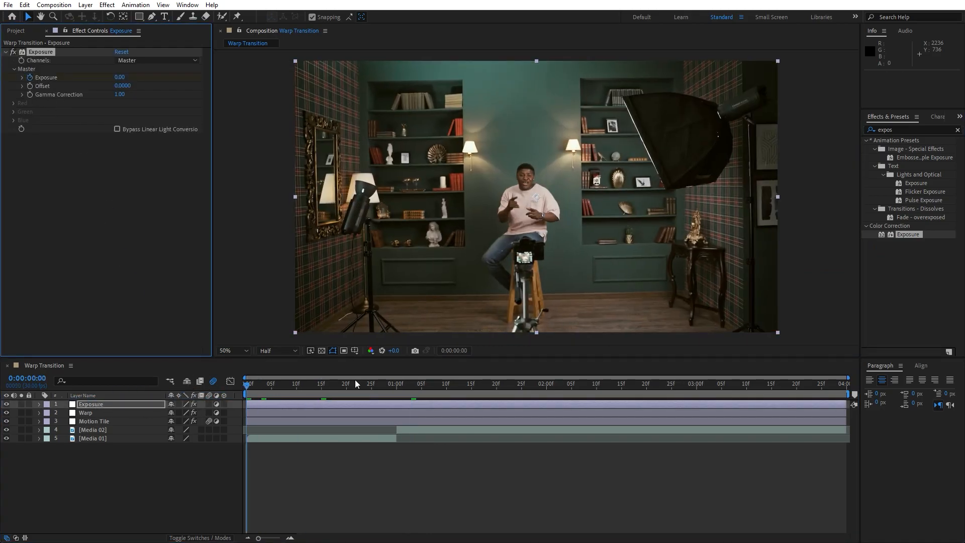
pyautogui.click(395, 384)
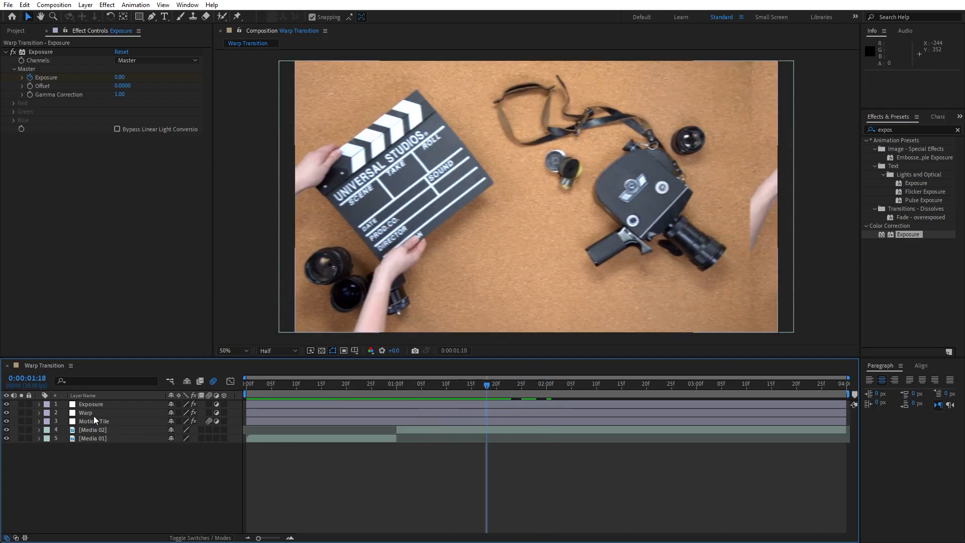
# Step: Switch the Warp style to FishEye and set Exposure to 2.00 mid-transition
pyautogui.click(85, 412)
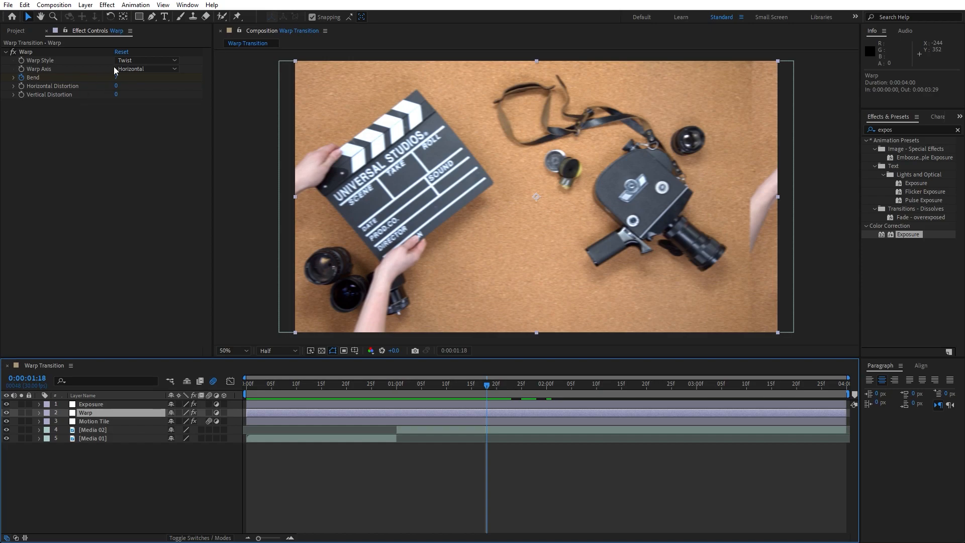
pyautogui.click(146, 60)
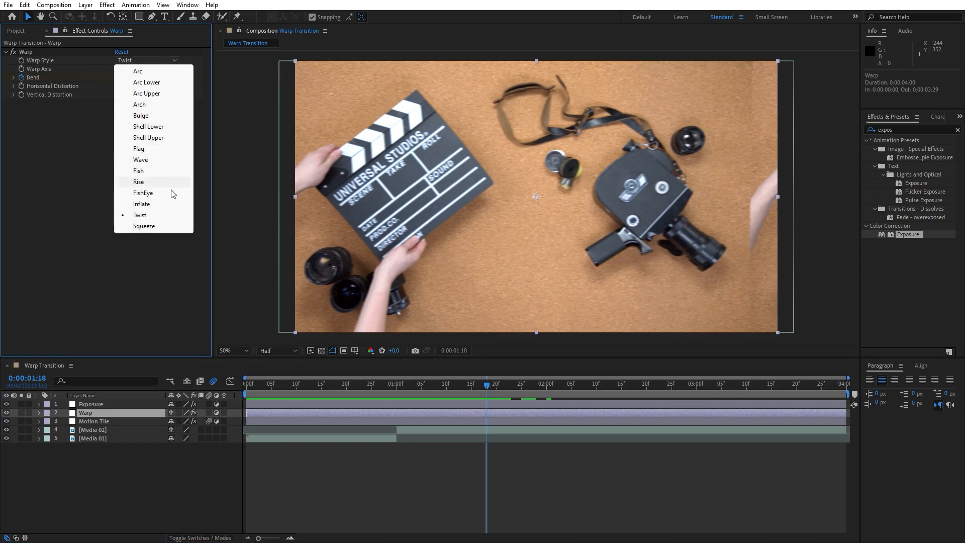
pyautogui.click(143, 193)
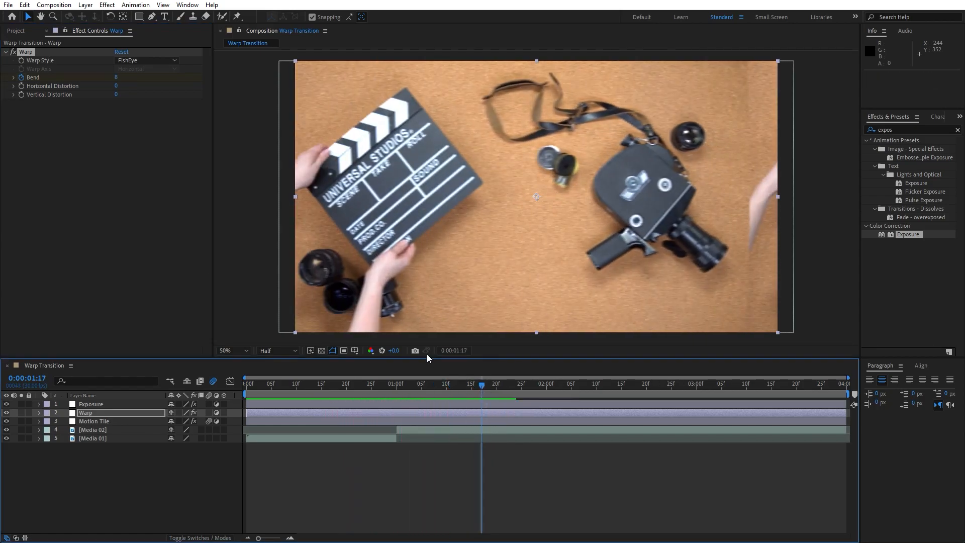
pyautogui.click(146, 60)
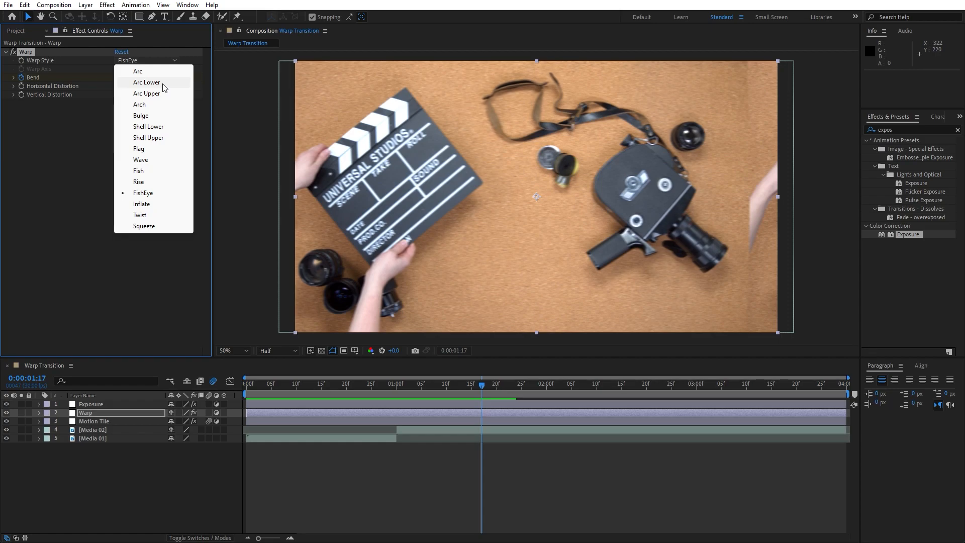
pyautogui.click(146, 82)
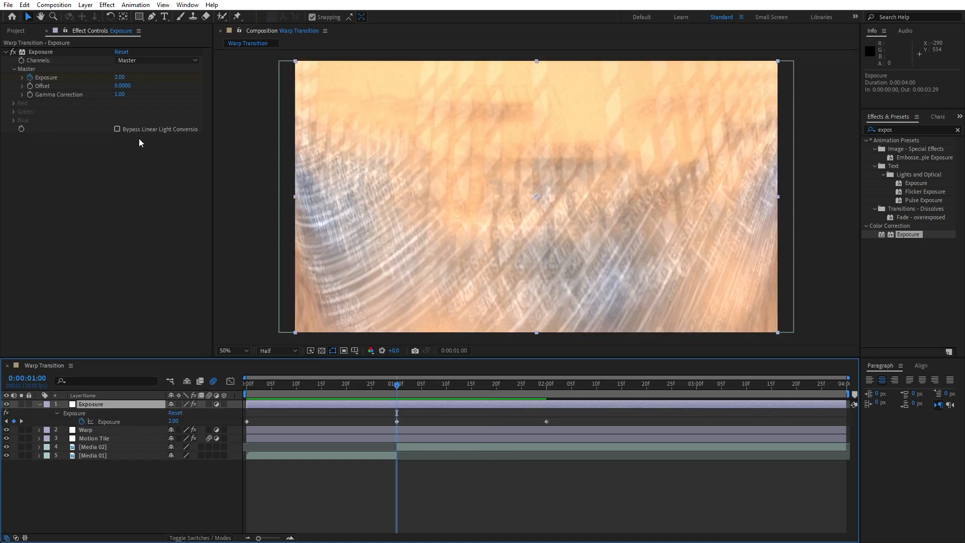
pyautogui.doubleClick(120, 78)
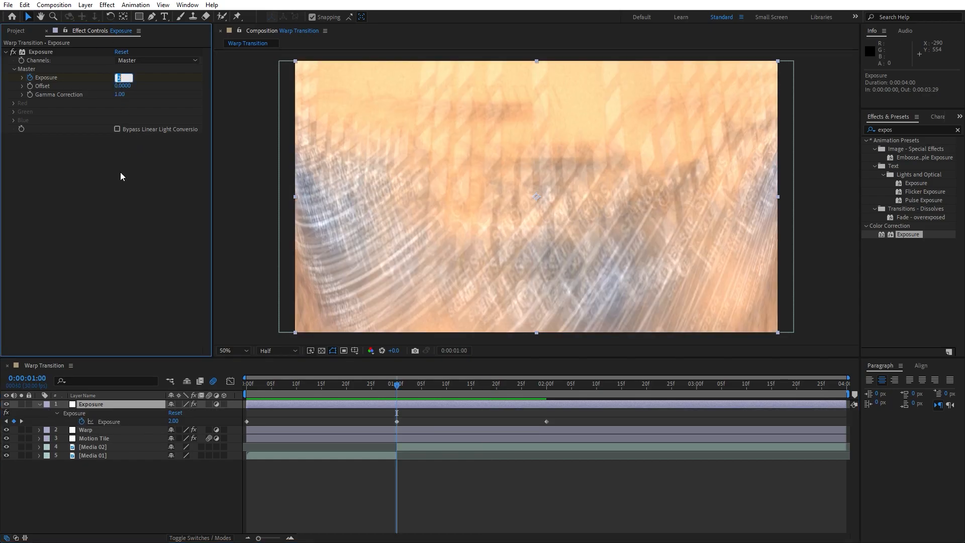